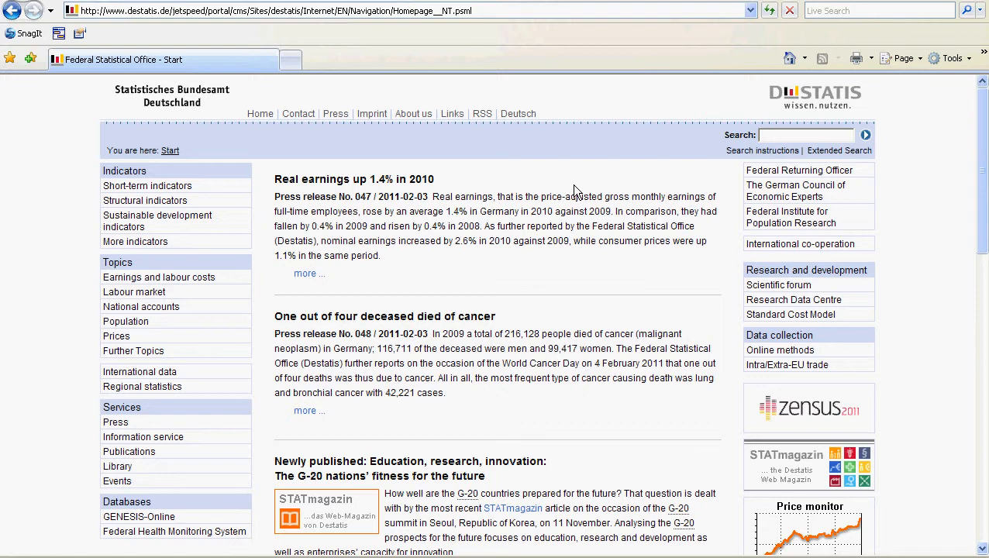
{"action": "mouse_move", "coordinate": [337, 211]}
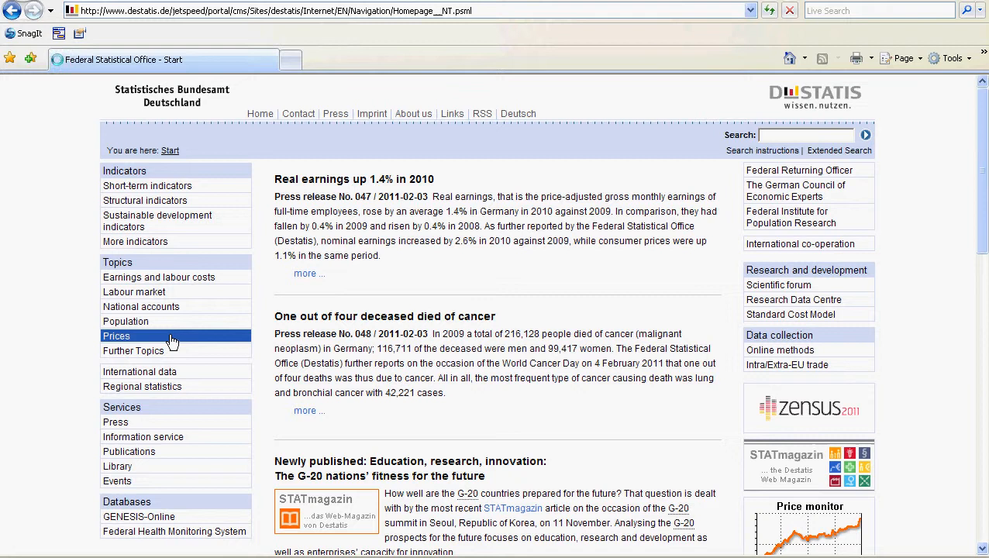
Go to the Prices topic from the left Topics navigation
{"action": "left_click", "coordinate": [116, 335]}
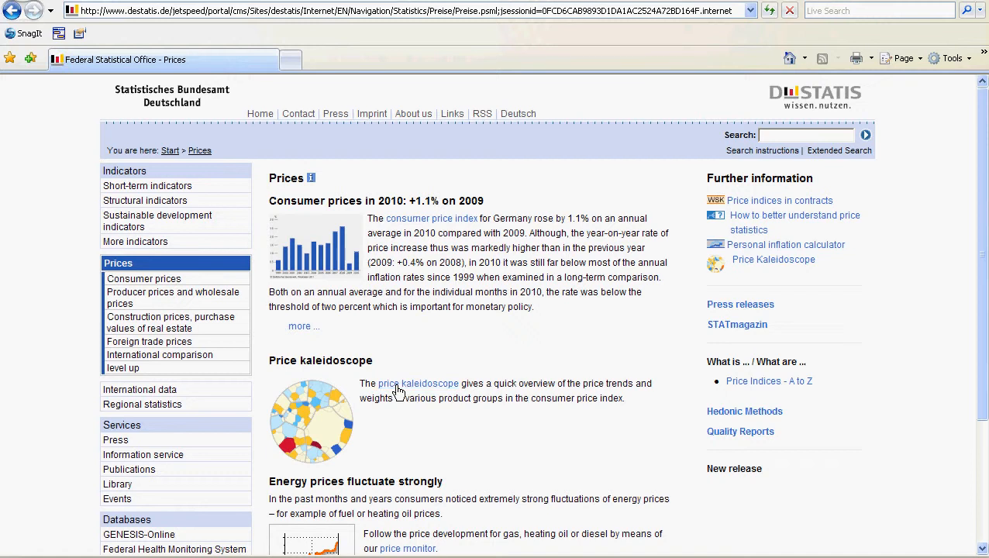
Follow the 'price kaleidoscope' link to launch the December 2010 chart window
{"action": "left_click", "coordinate": [419, 382]}
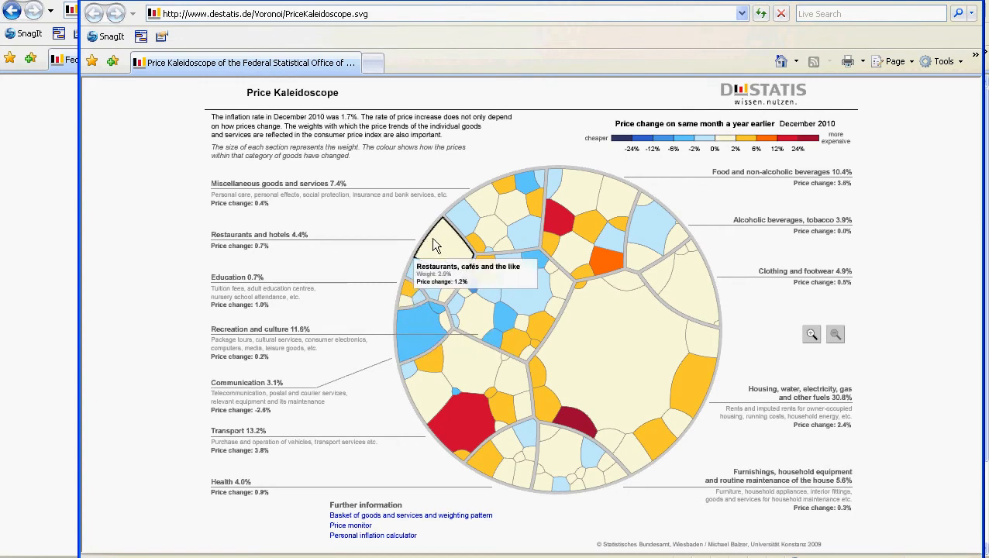
{"action": "mouse_move", "coordinate": [452, 203]}
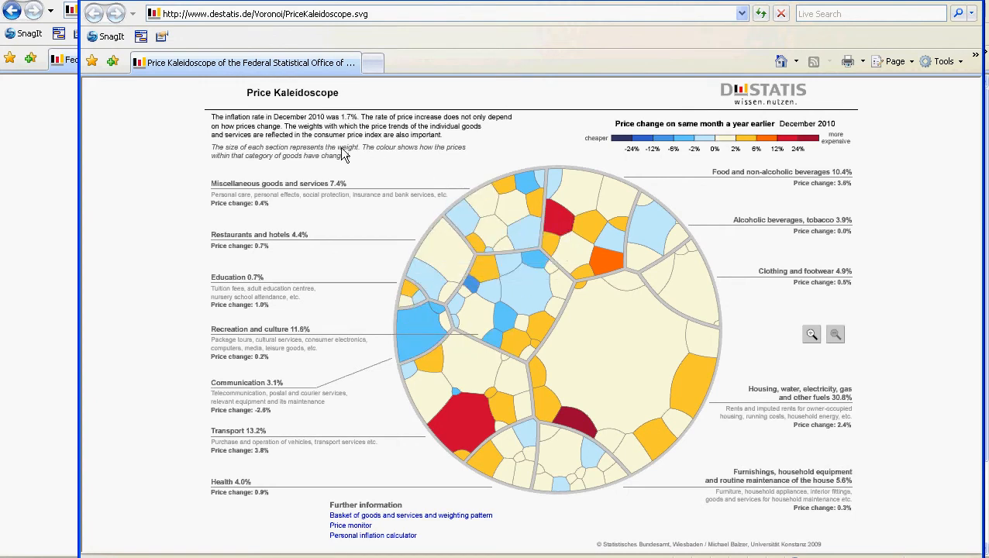
{"action": "mouse_move", "coordinate": [291, 130]}
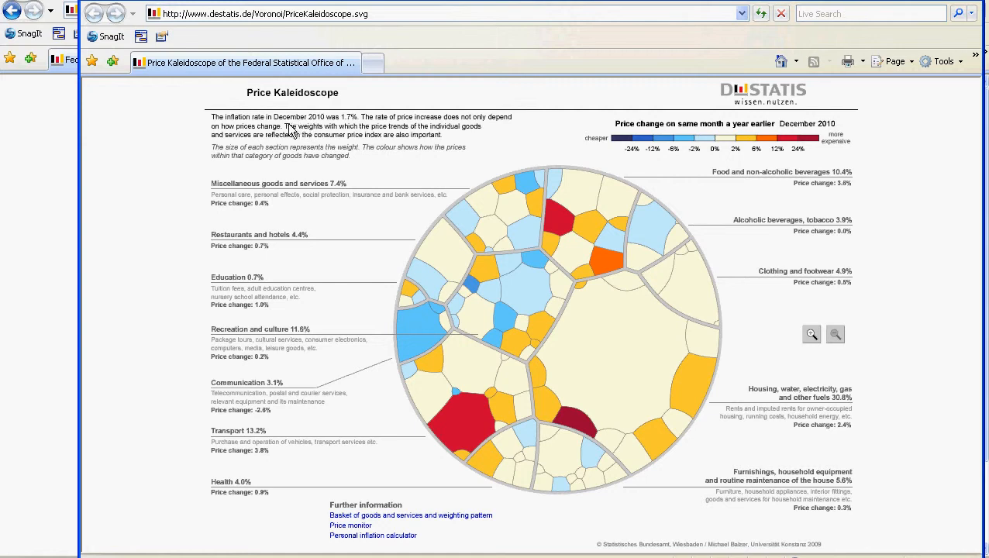
{"action": "mouse_move", "coordinate": [319, 125]}
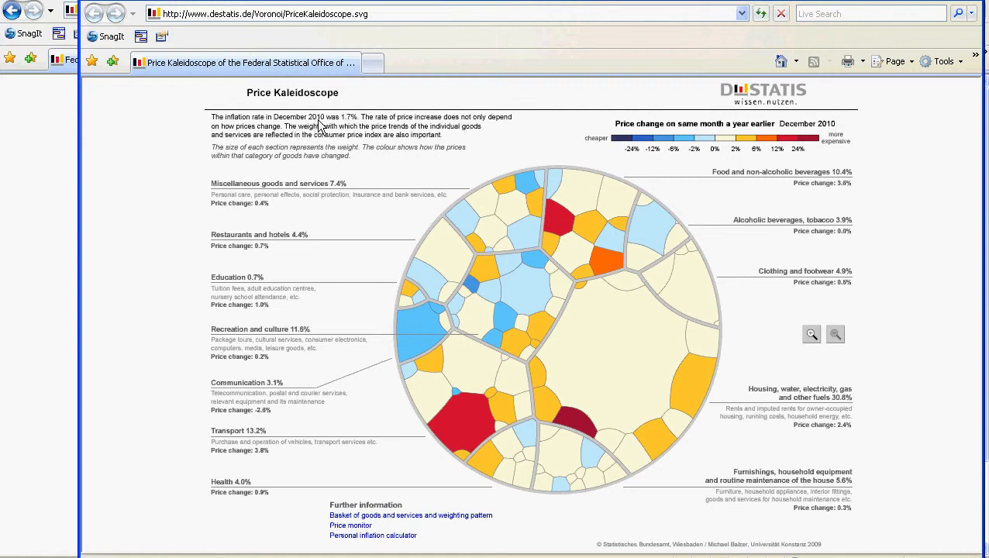
{"action": "mouse_move", "coordinate": [349, 126]}
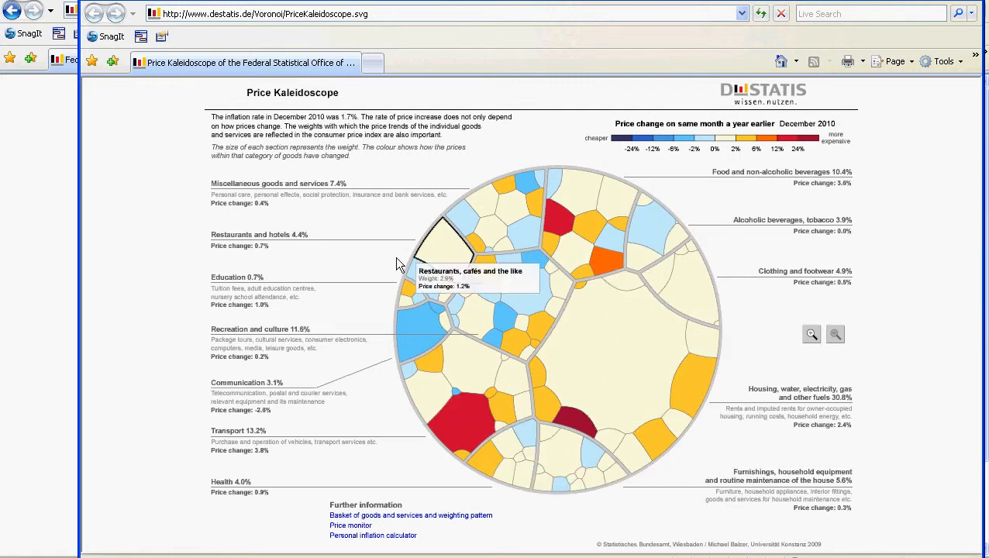
{"action": "mouse_move", "coordinate": [716, 401]}
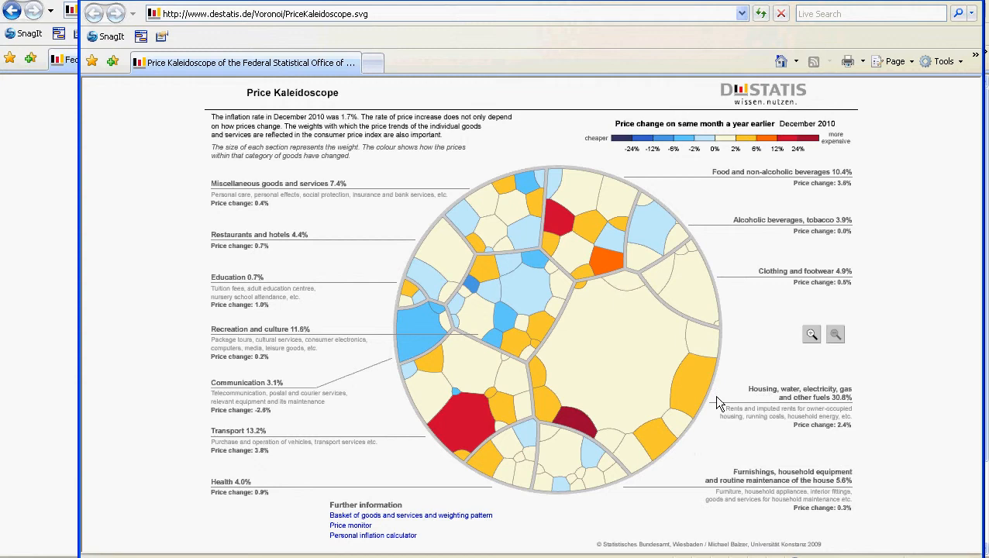
{"action": "mouse_move", "coordinate": [612, 279]}
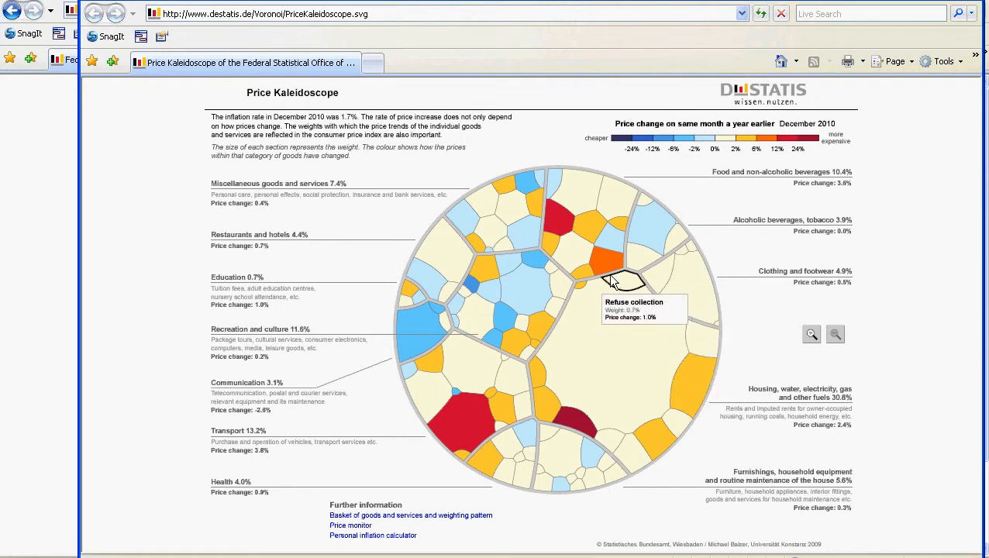
{"action": "mouse_move", "coordinate": [670, 462]}
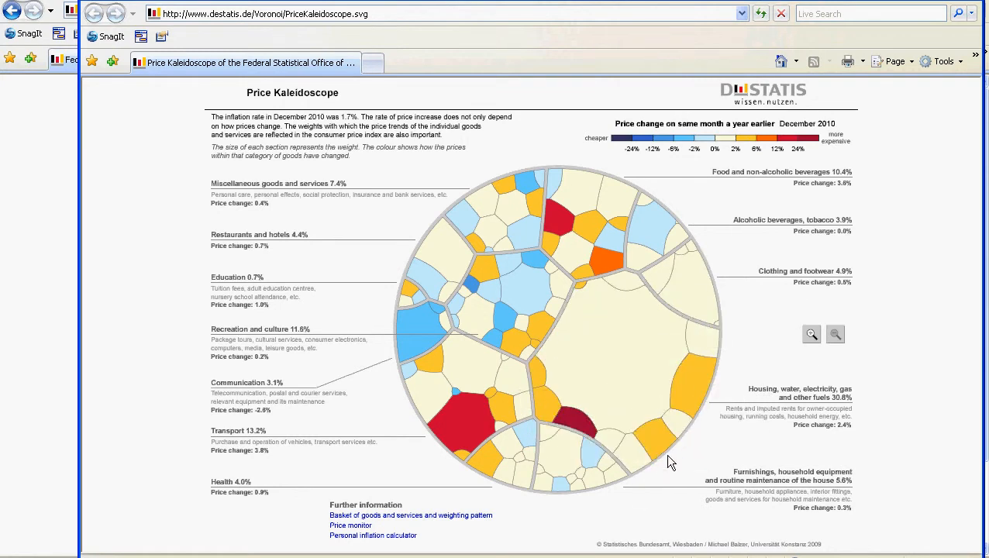
{"action": "mouse_move", "coordinate": [644, 302]}
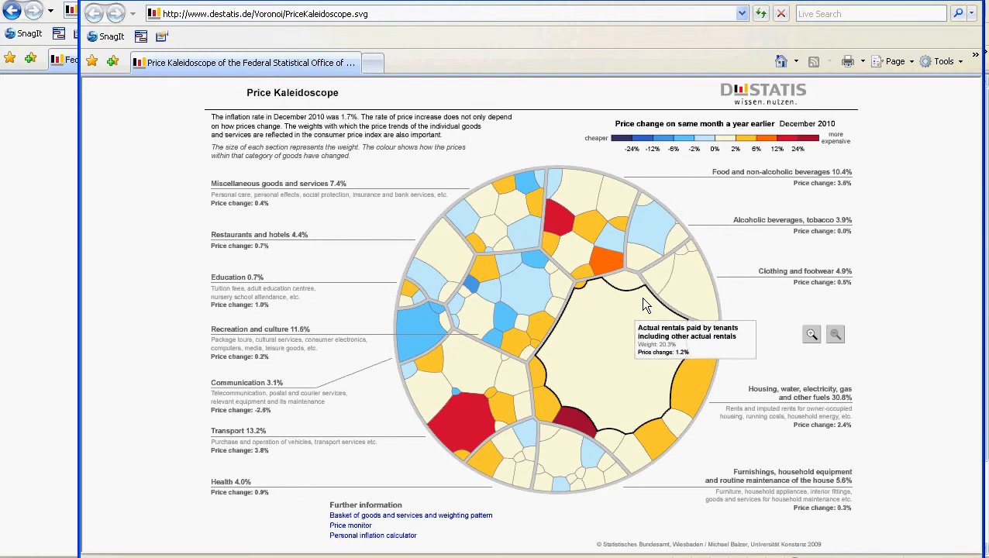
{"action": "mouse_move", "coordinate": [711, 388]}
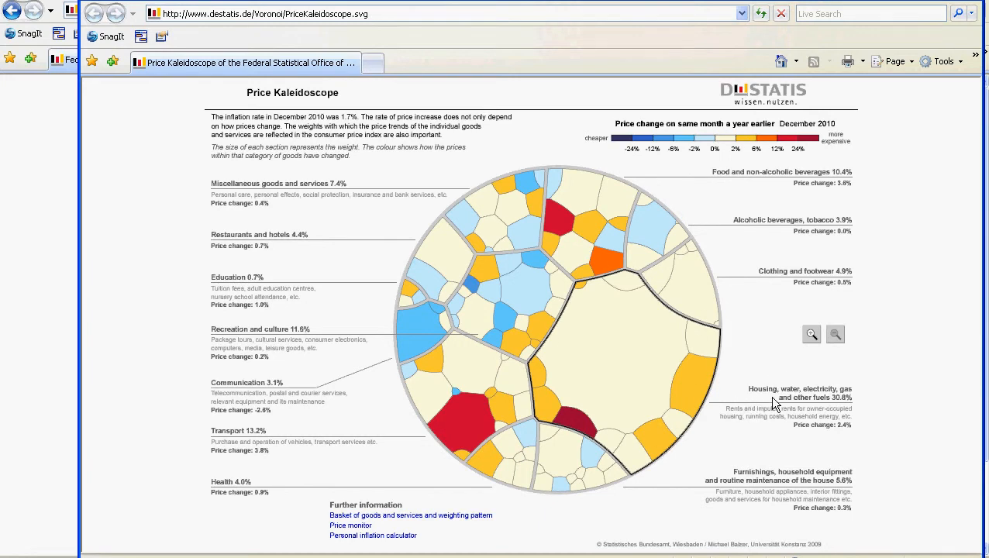
{"action": "mouse_move", "coordinate": [823, 391]}
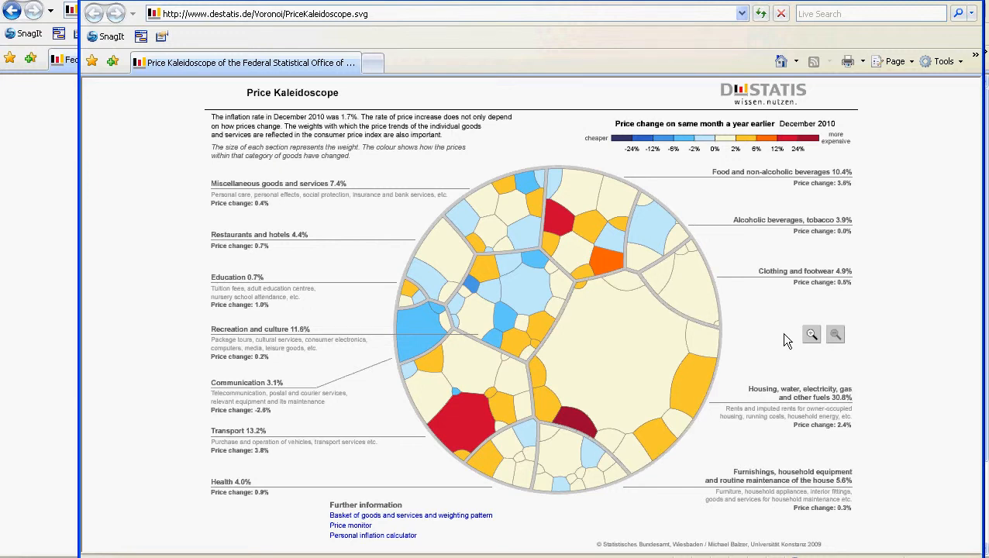
{"action": "mouse_move", "coordinate": [769, 321]}
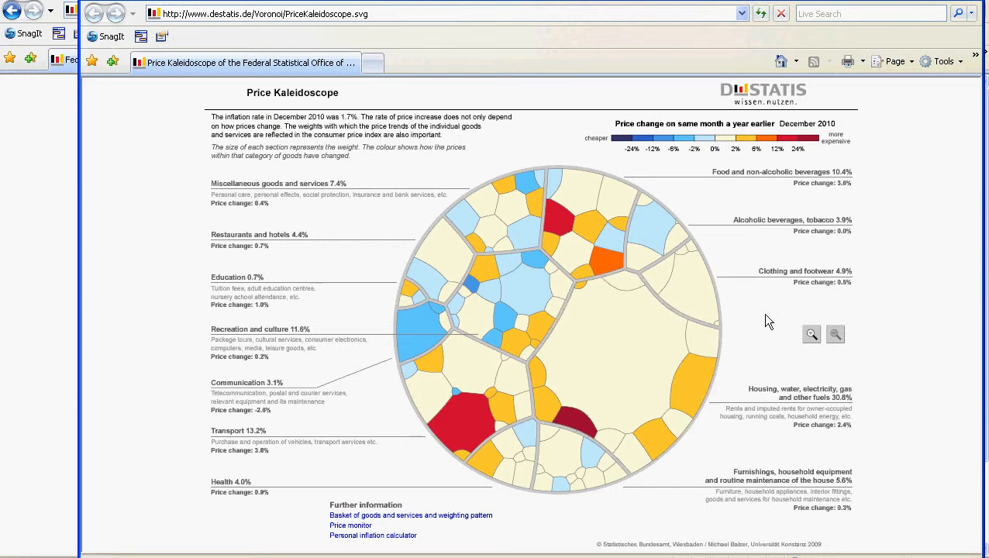
{"action": "mouse_move", "coordinate": [596, 227]}
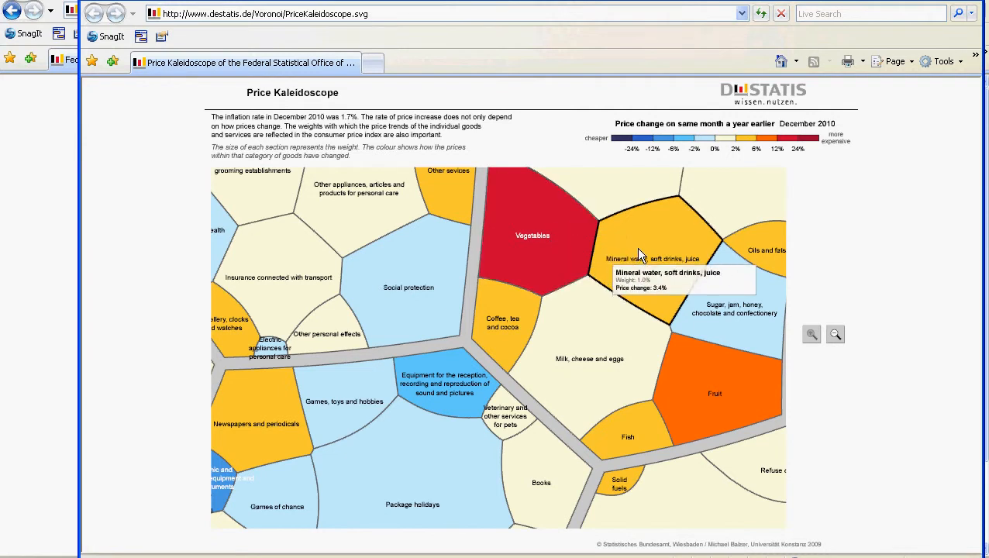
{"action": "mouse_move", "coordinate": [507, 324]}
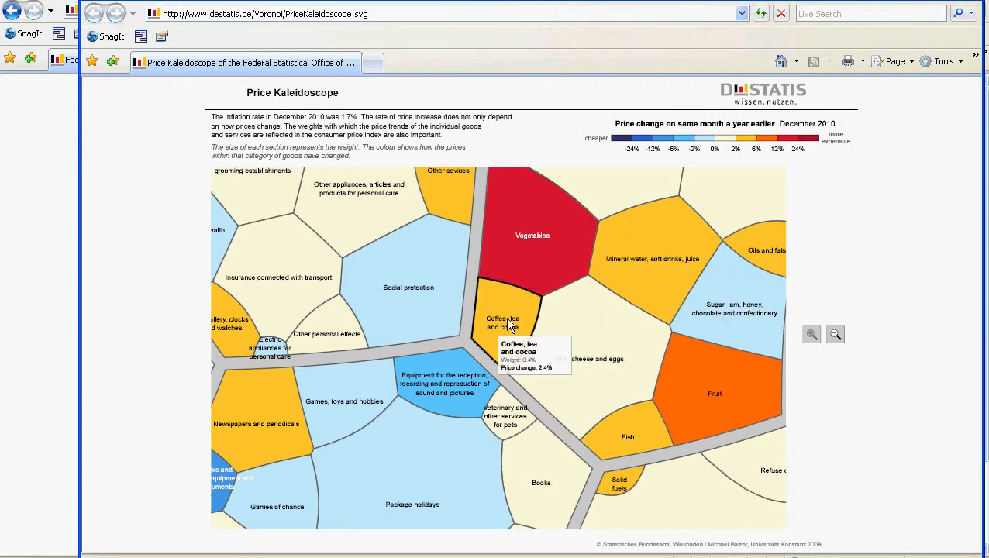
{"action": "mouse_move", "coordinate": [628, 444]}
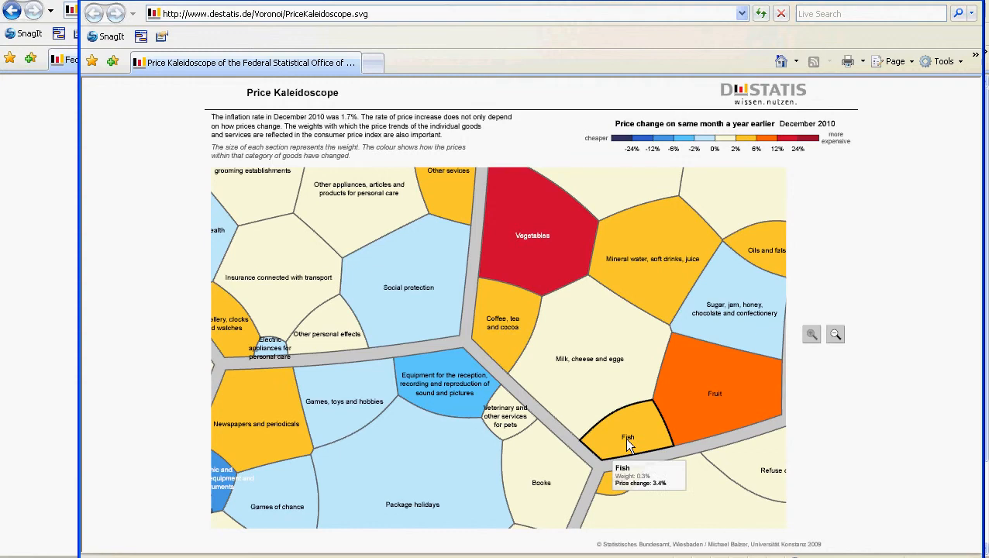
{"action": "mouse_move", "coordinate": [728, 405]}
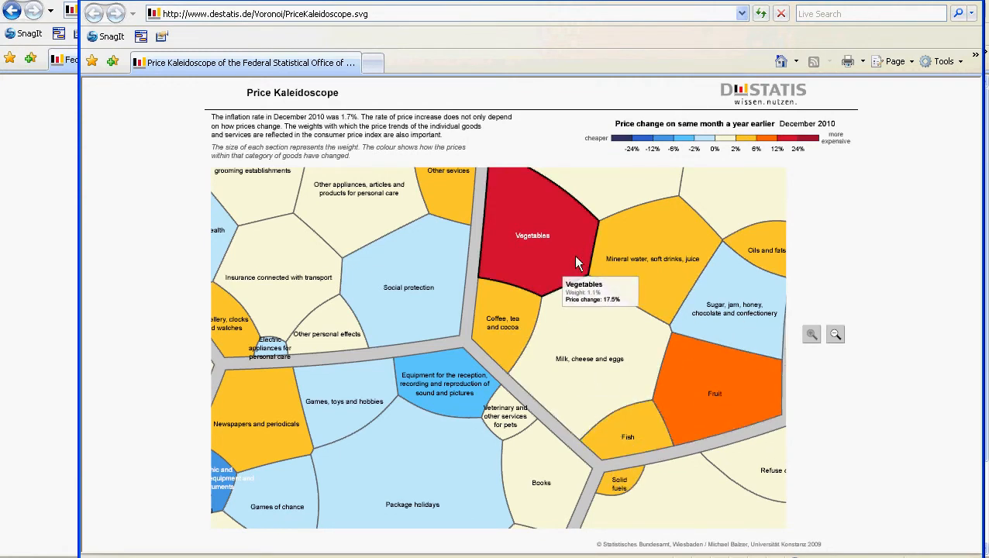
{"action": "mouse_move", "coordinate": [722, 394]}
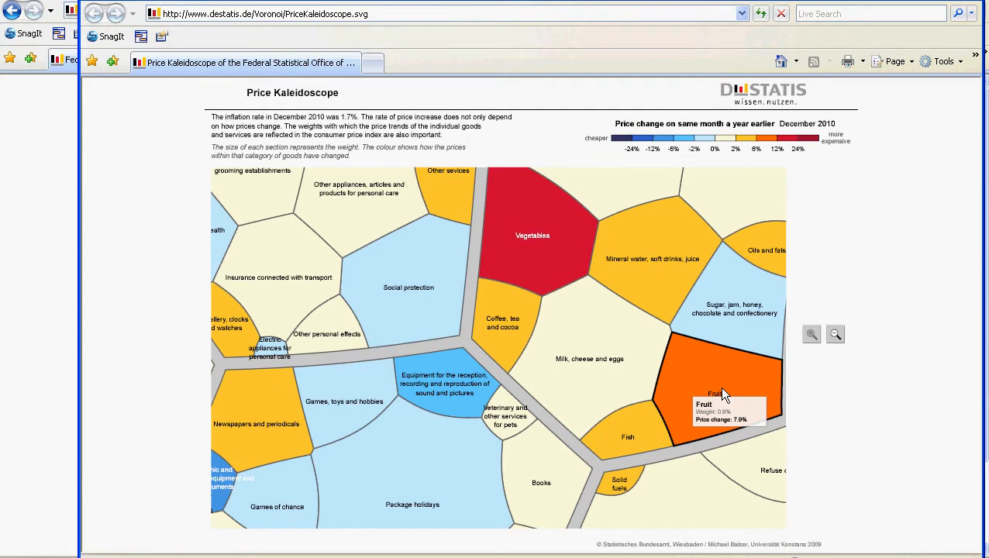
{"action": "mouse_move", "coordinate": [743, 301]}
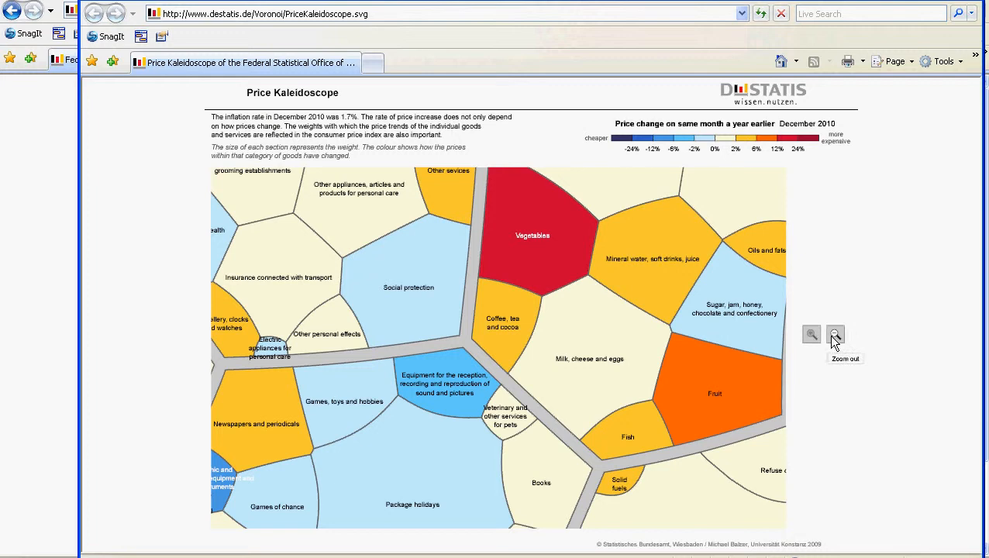
{"action": "left_click", "coordinate": [835, 334]}
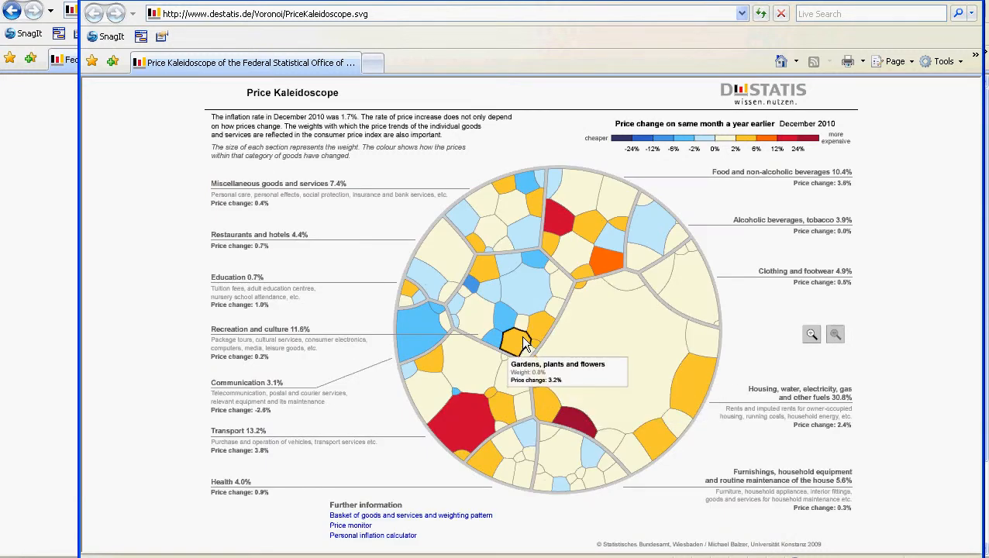
{"action": "mouse_move", "coordinate": [531, 290]}
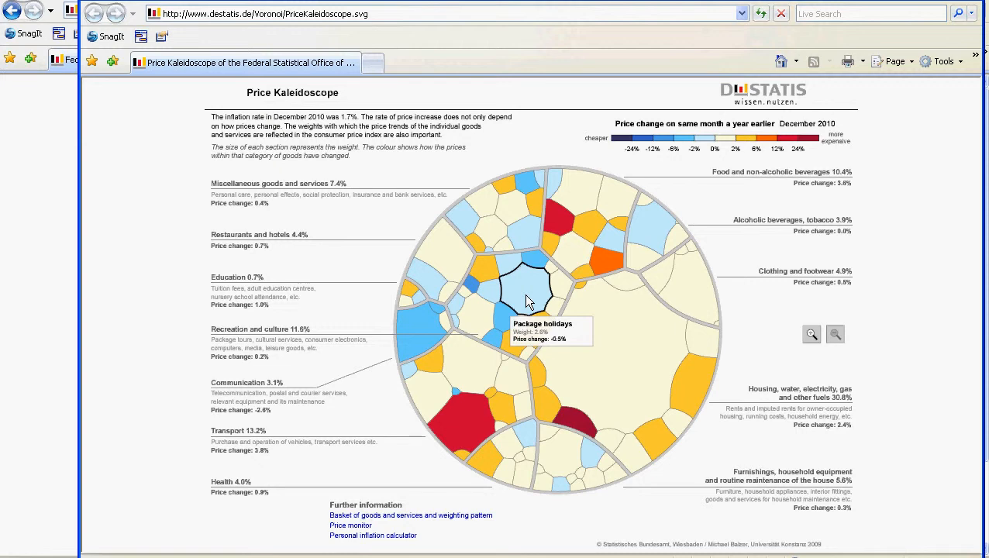
{"action": "mouse_move", "coordinate": [550, 248]}
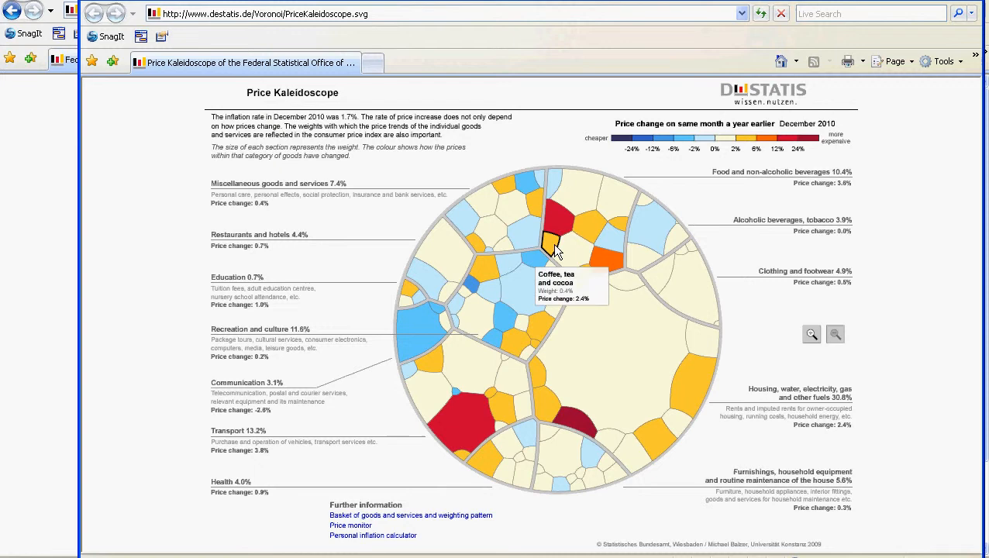
{"action": "mouse_move", "coordinate": [564, 229]}
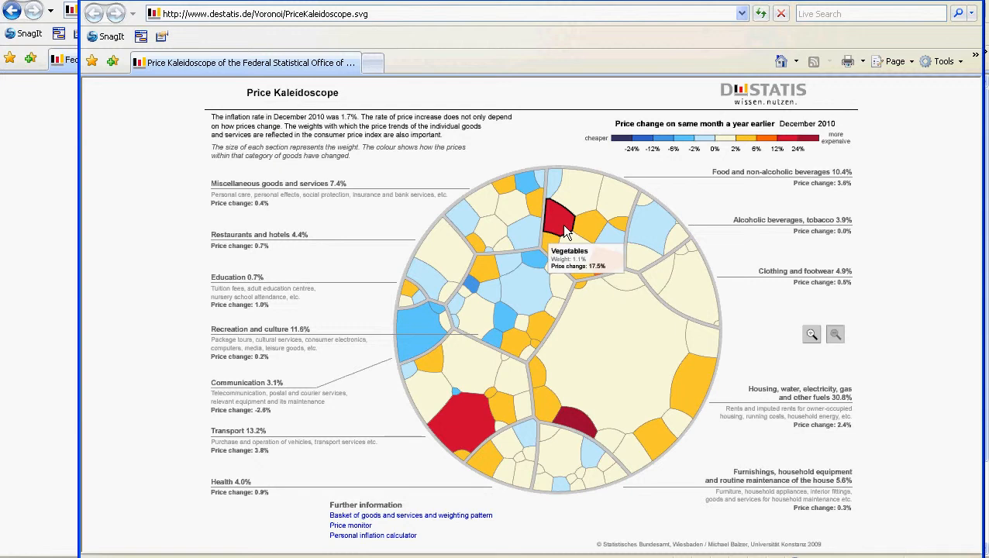
{"action": "mouse_move", "coordinate": [577, 267]}
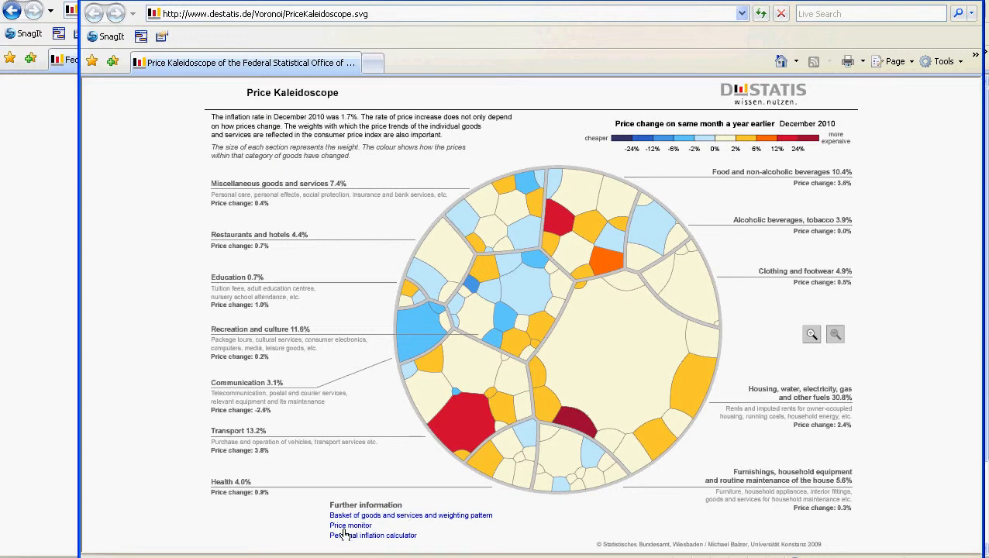
{"action": "mouse_move", "coordinate": [345, 538]}
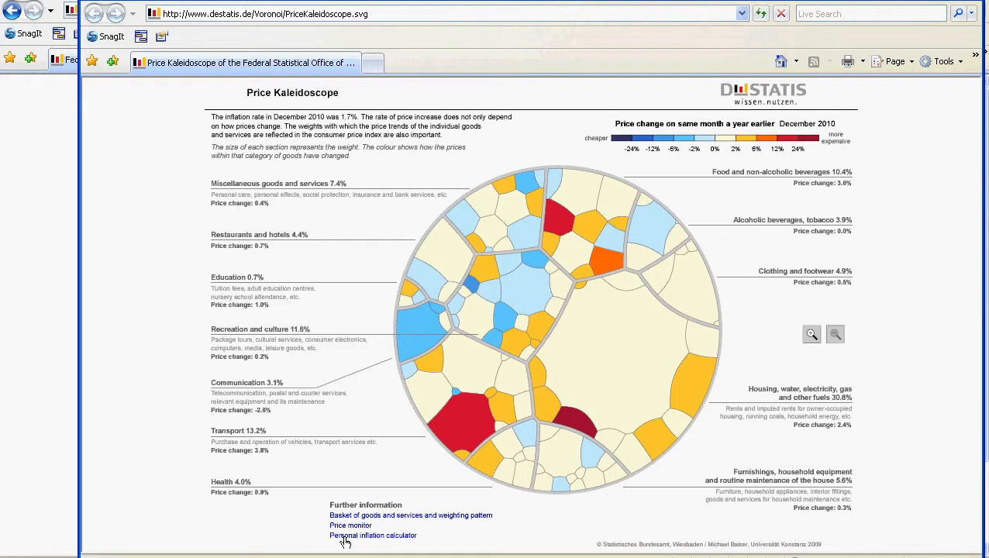
Follow the 'Personal inflation calculator' link and scroll to the calculator description and technical note
{"action": "left_click", "coordinate": [411, 514]}
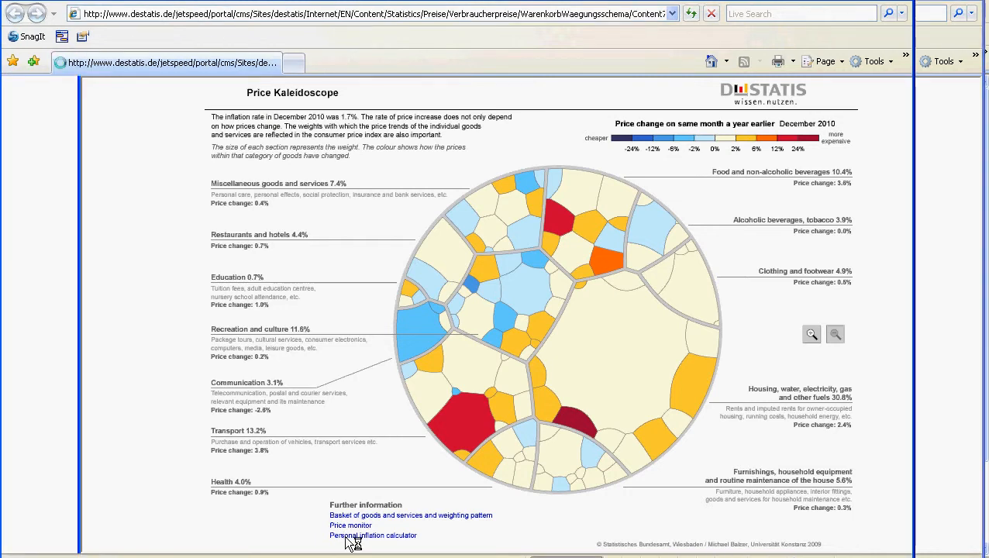
{"action": "left_click", "coordinate": [373, 535]}
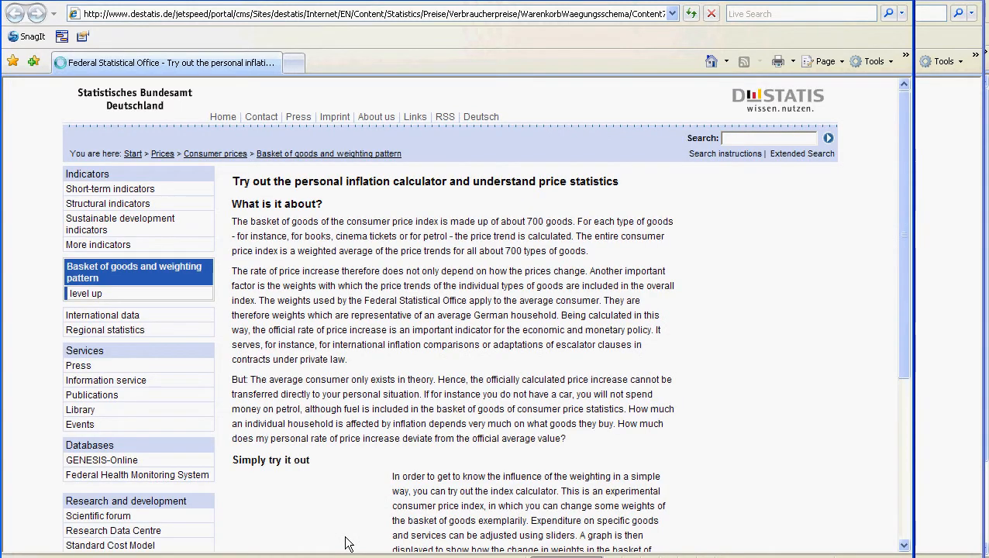
{"action": "scroll", "scroll_direction": "down", "scroll_amount": 3}
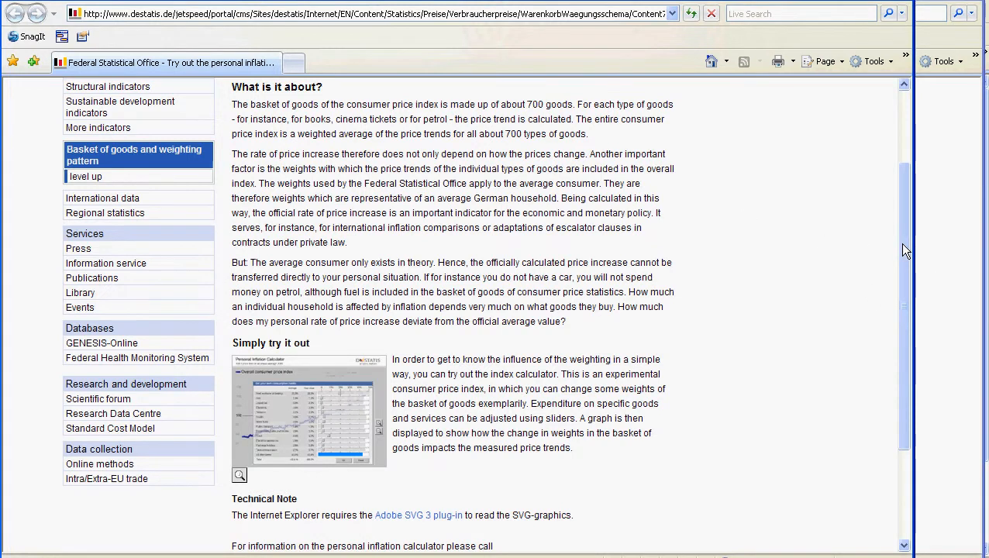
{"action": "scroll", "scroll_direction": "down", "scroll_amount": 3}
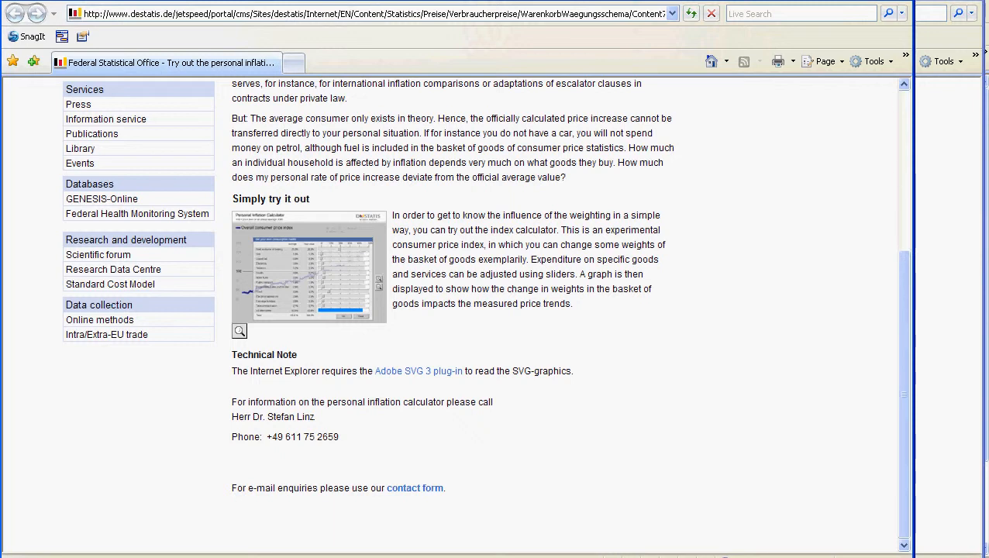
{"action": "mouse_move", "coordinate": [942, 13]}
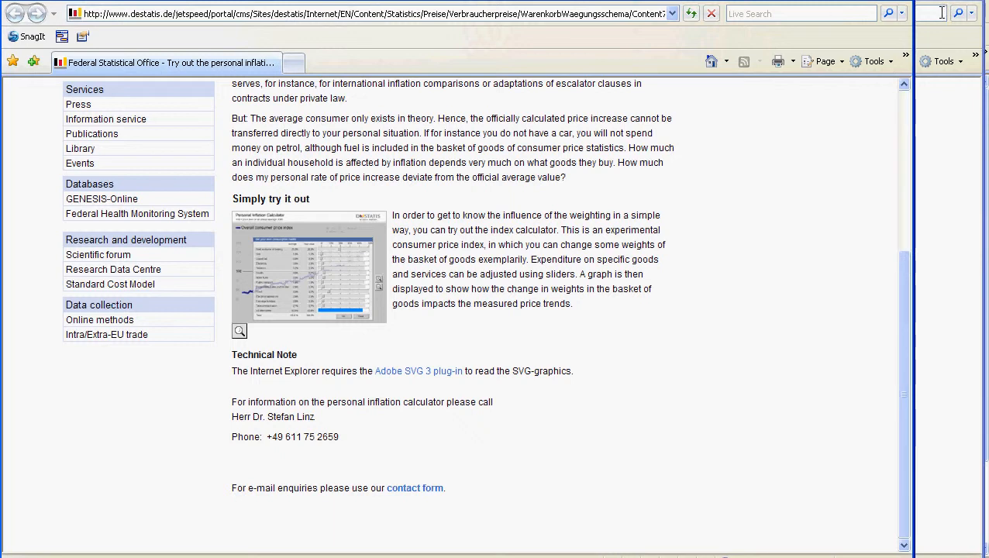